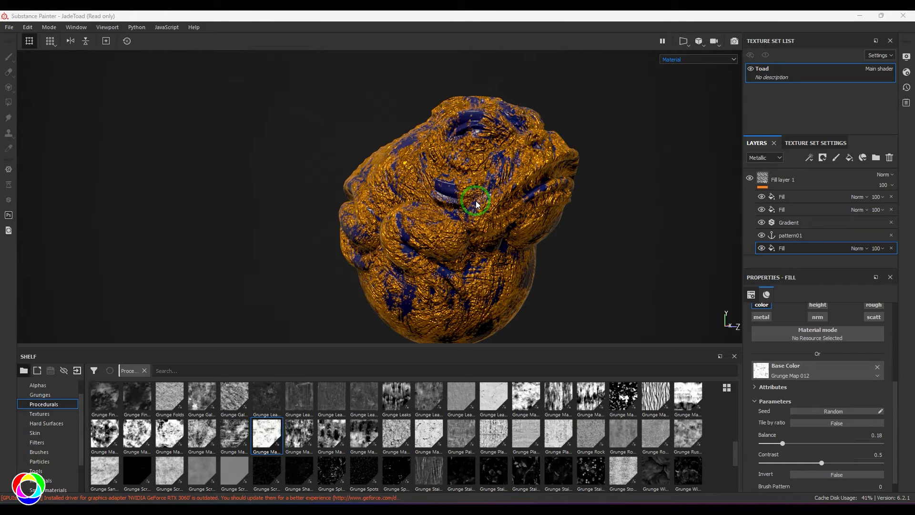
Orbit the toad and sweep the Grunge Map 012 balance up and down to compare blue coverage
drag(477, 201, 500, 265)
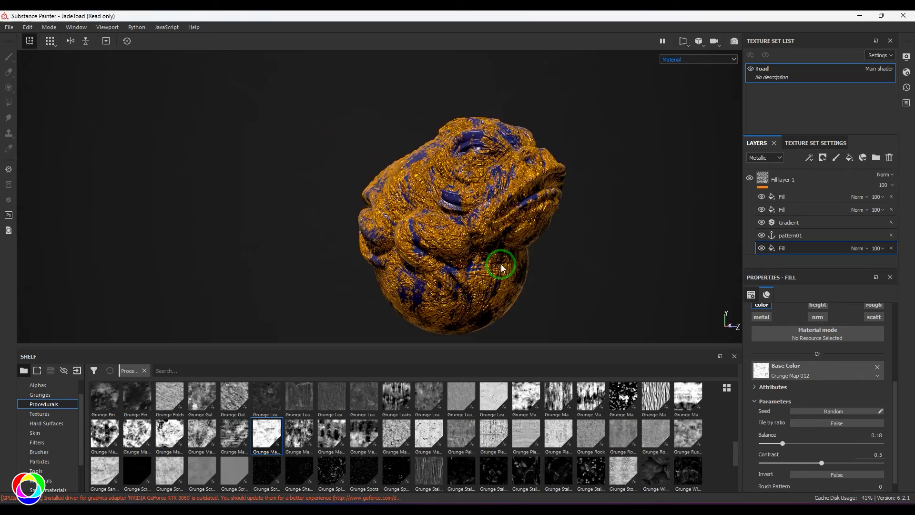
drag(501, 267, 513, 296)
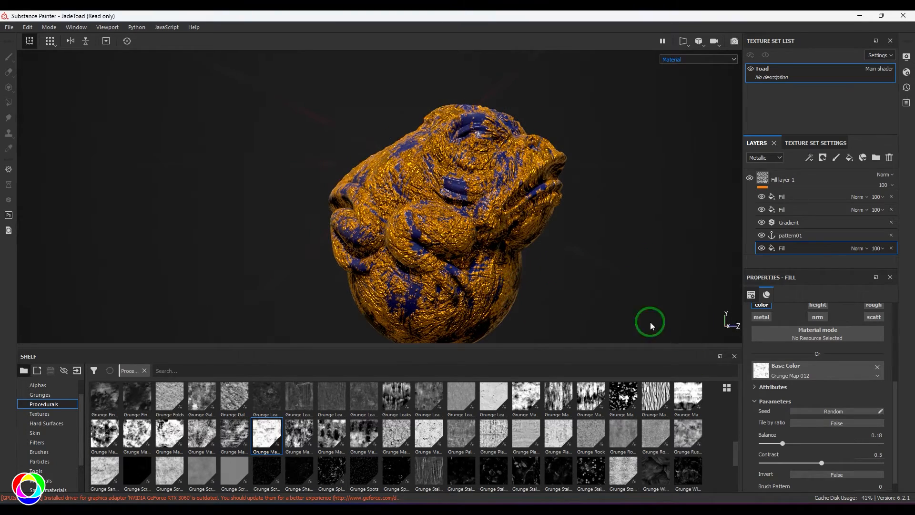
drag(773, 443, 811, 443)
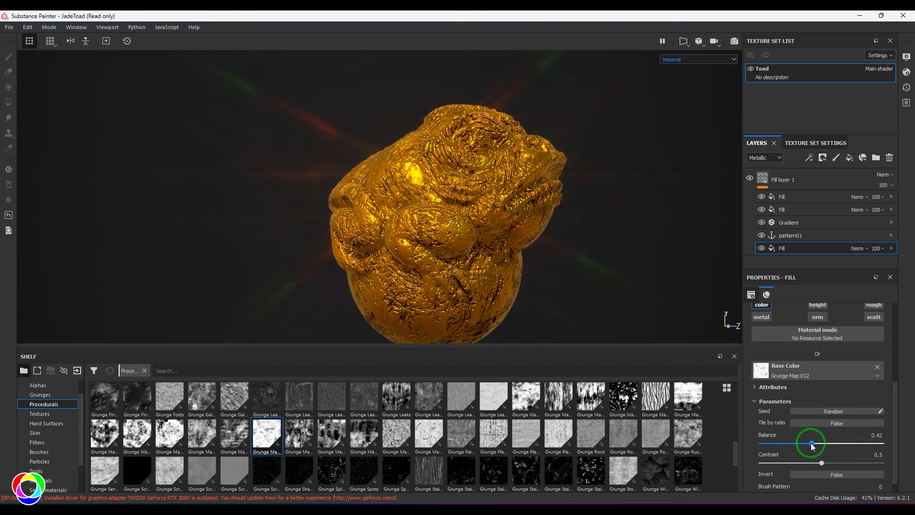
drag(811, 442, 788, 443)
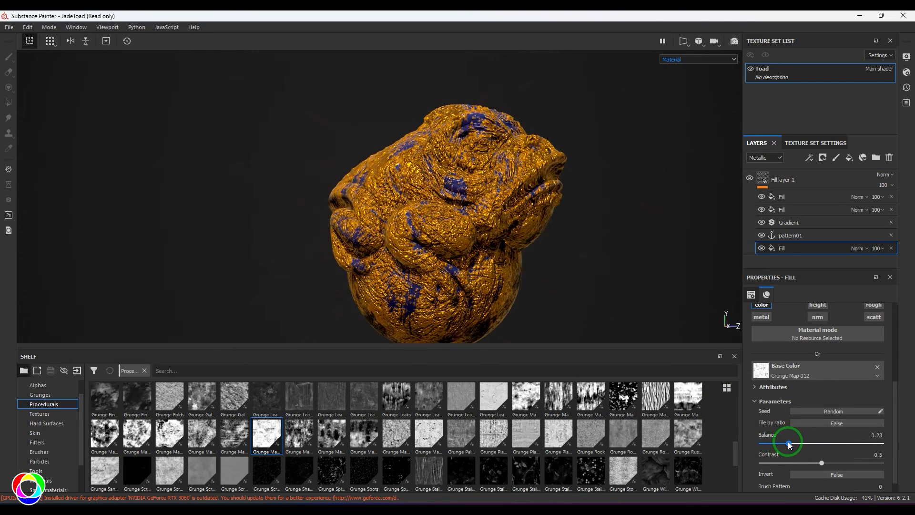
drag(785, 440, 796, 441)
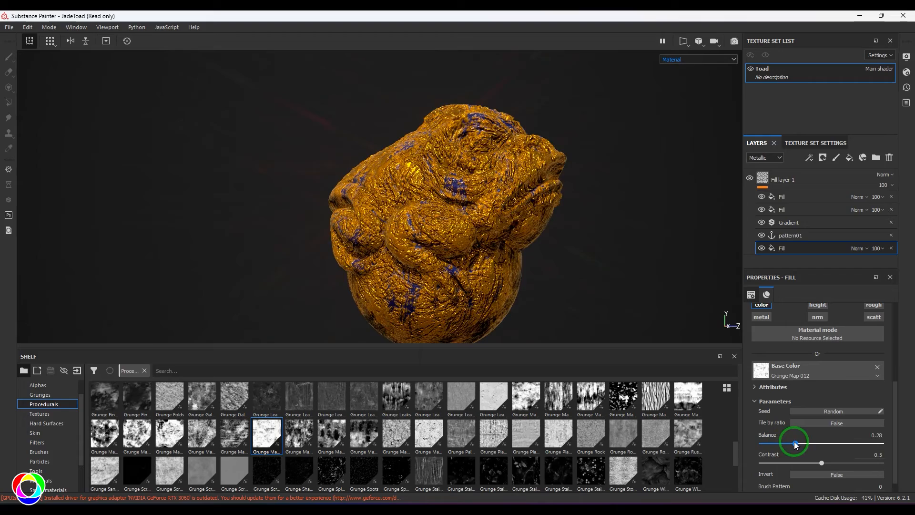
drag(797, 445, 793, 445)
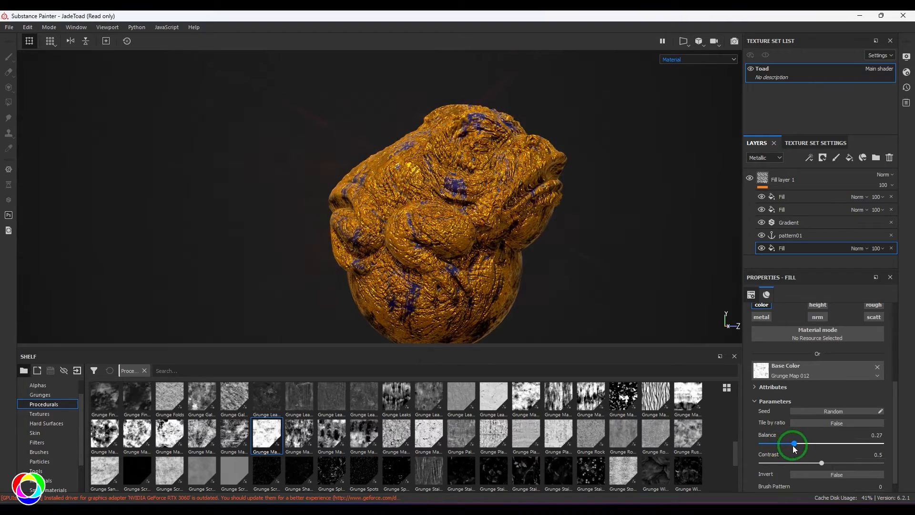
drag(793, 445, 781, 448)
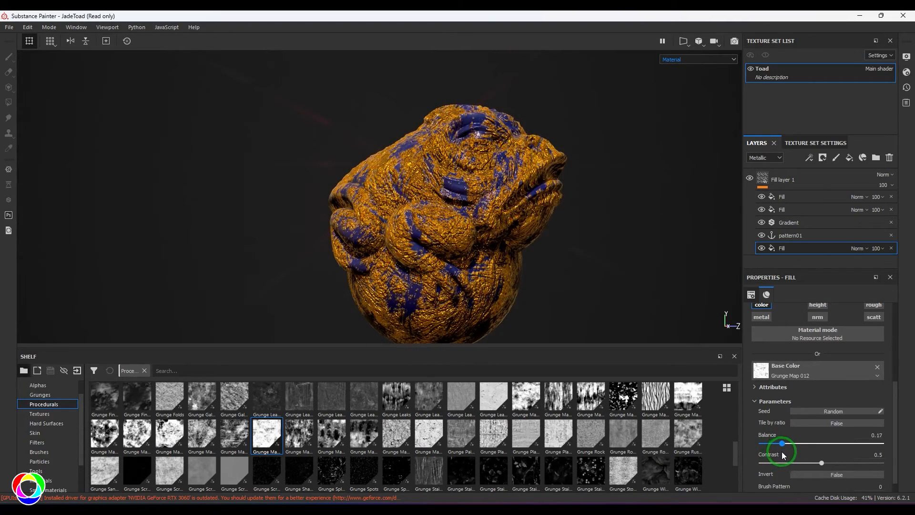
Settle the grunge balance around 0.15 for moderate blue patches on gold
drag(785, 447, 773, 446)
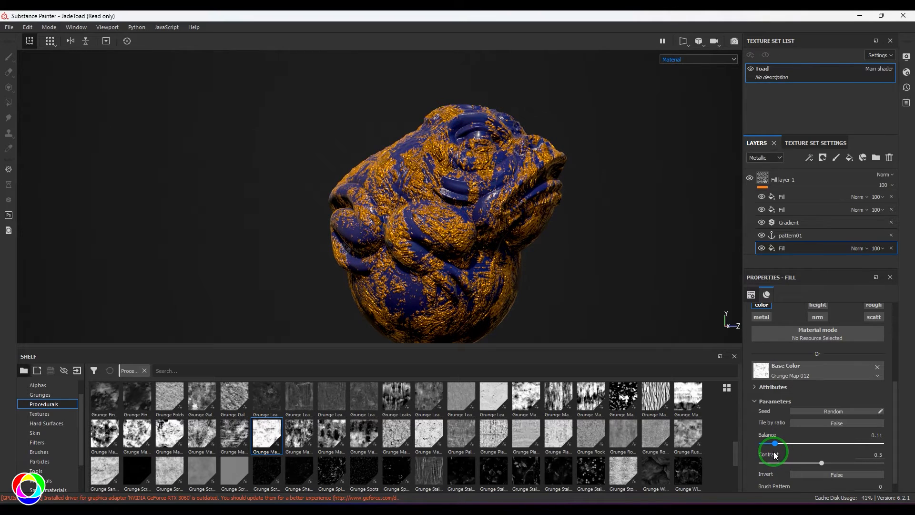
drag(776, 442, 773, 442)
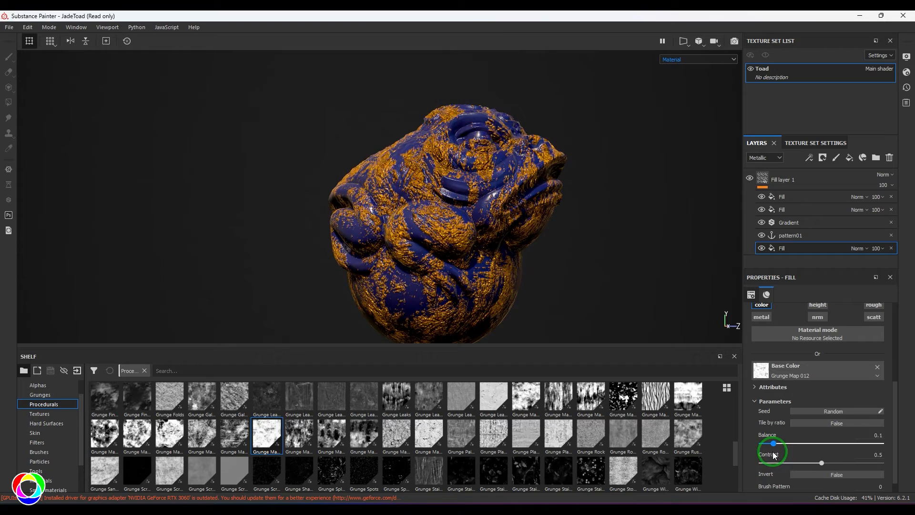
drag(774, 445, 787, 444)
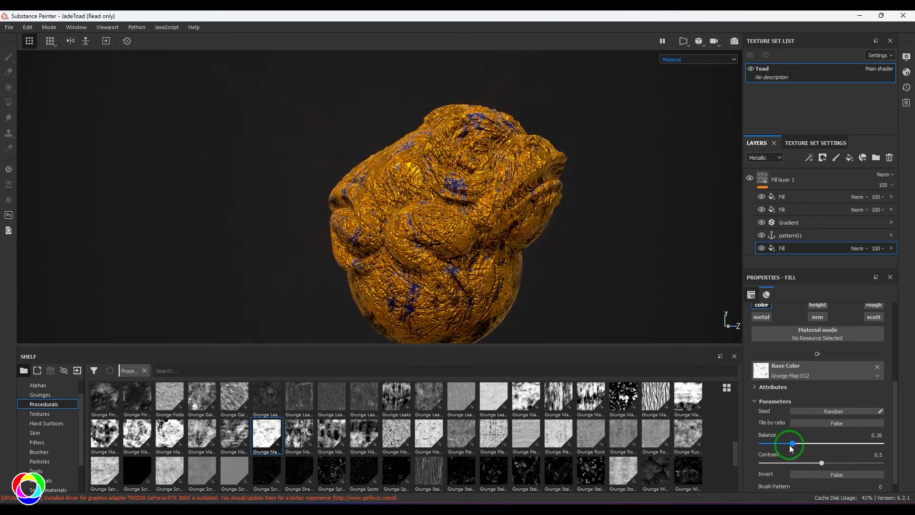
drag(788, 444, 781, 444)
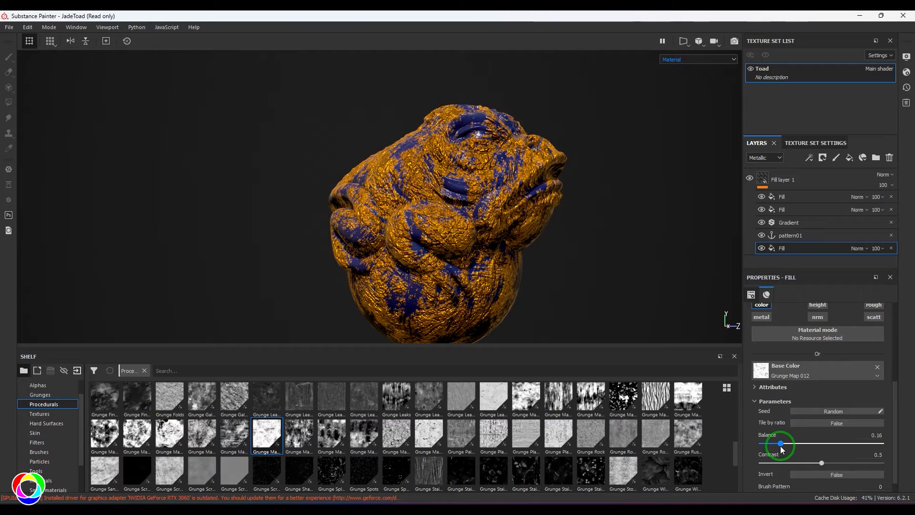
drag(781, 445, 771, 445)
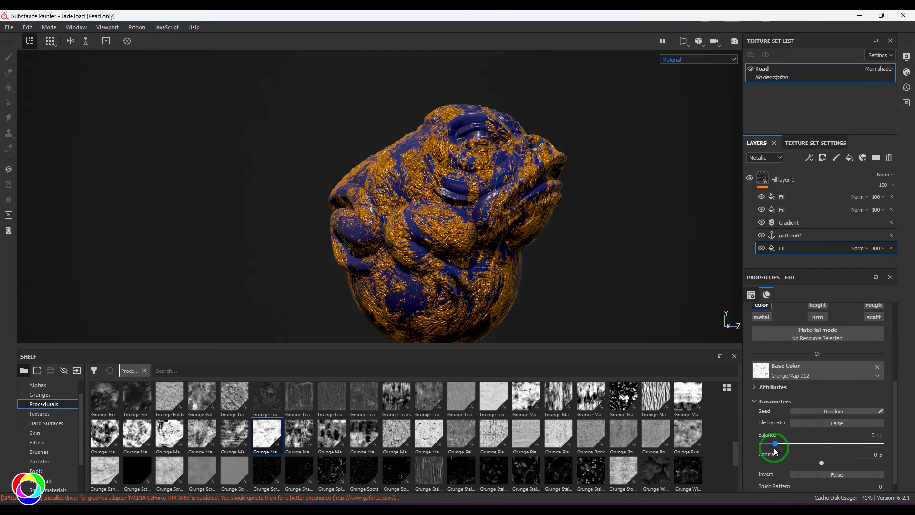
drag(772, 446, 777, 446)
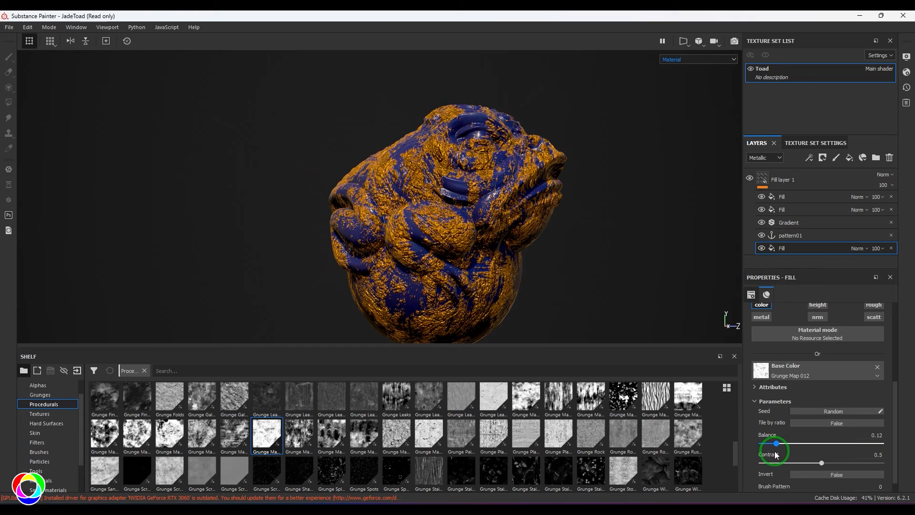
drag(776, 447, 774, 447)
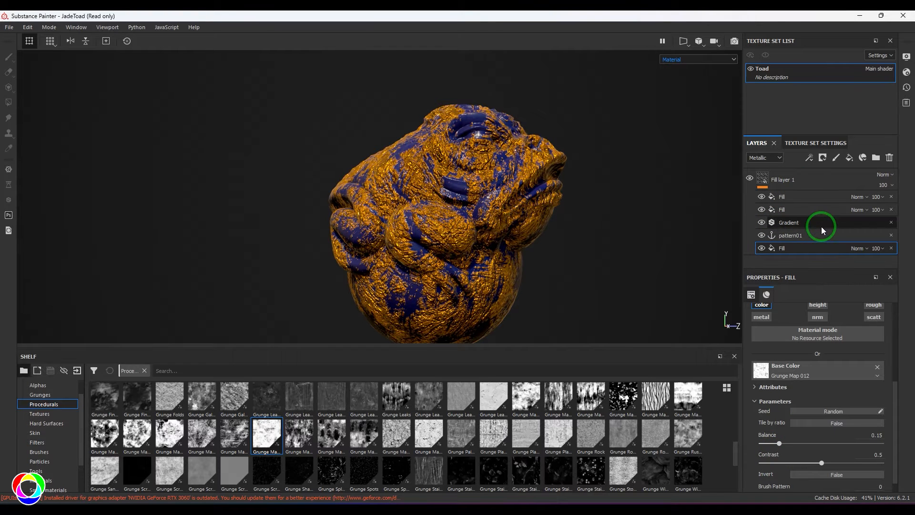
Replace Fill layer 1's old stack with a new fill layer on the toad
click(786, 180)
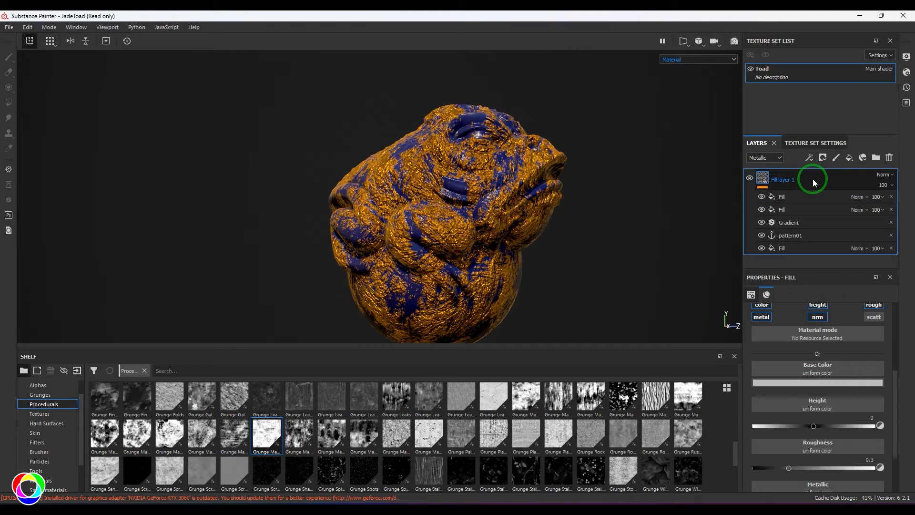
mouse_move(869, 167)
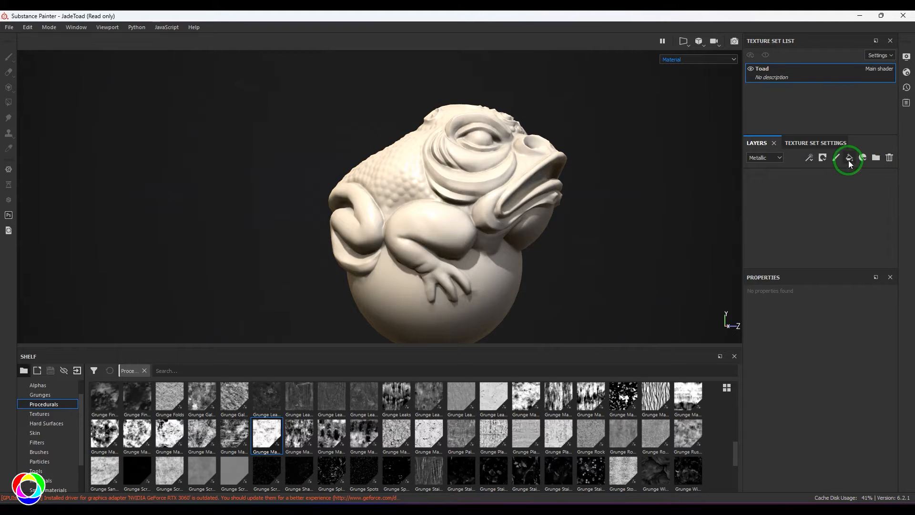
click(850, 159)
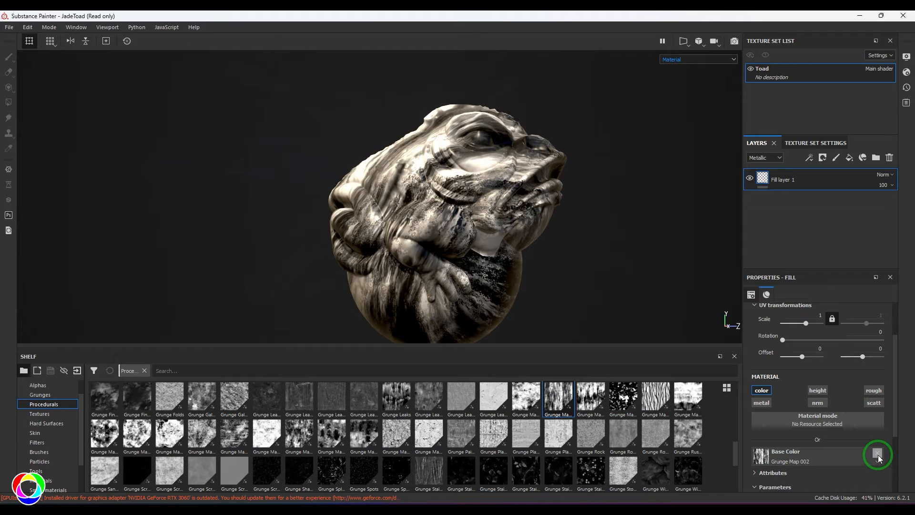
mouse_move(878, 455)
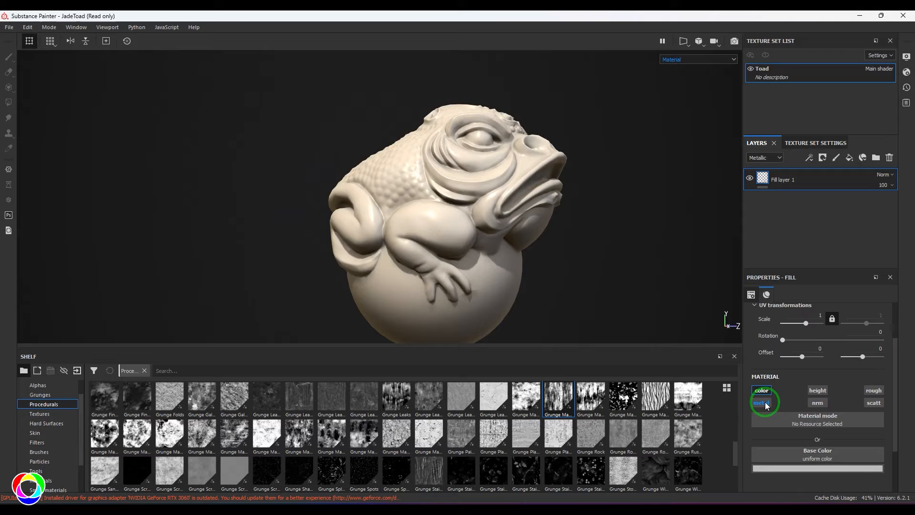
Add a Fill effect using Grunge Map 004 as its Base Color
click(761, 403)
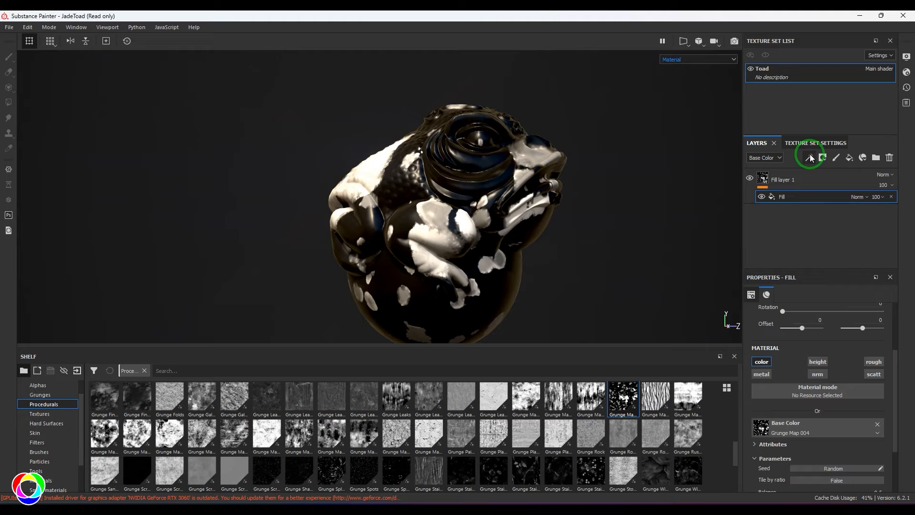
Rename the new anchor point to texture001, above the Grunge Map 004 fill
click(810, 158)
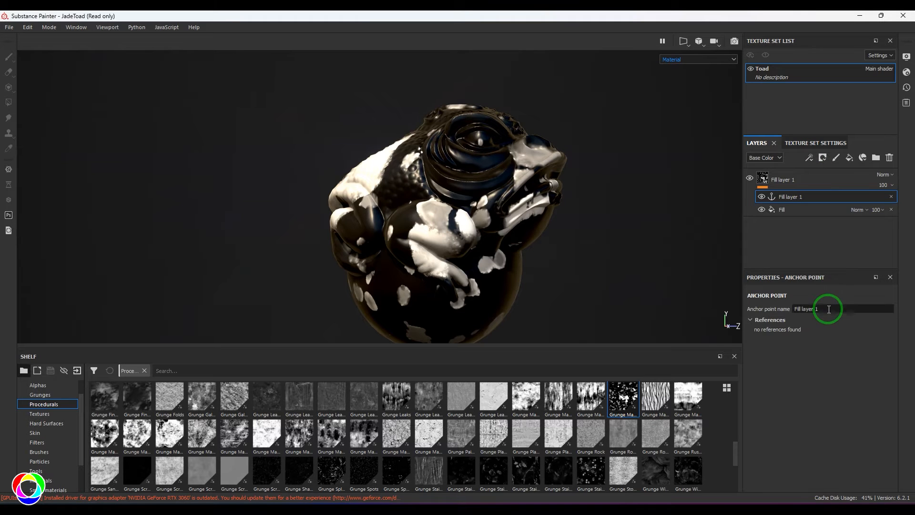
text(texture001)
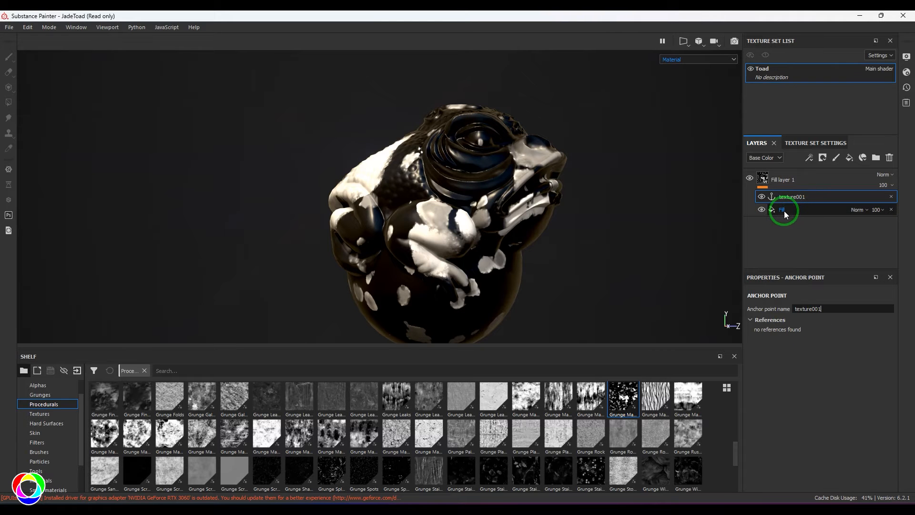
click(783, 209)
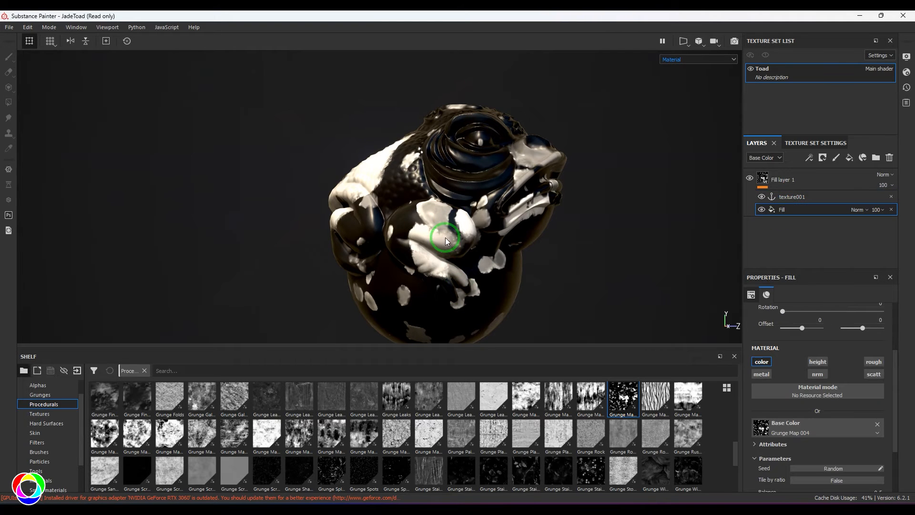
click(794, 197)
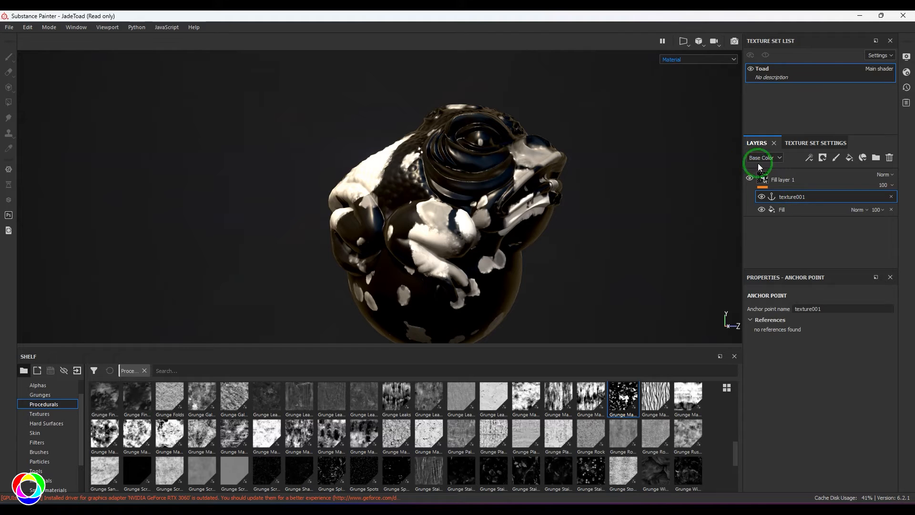
Add a two-colour Gradient filter with dark blue and orange-gold stops
click(809, 158)
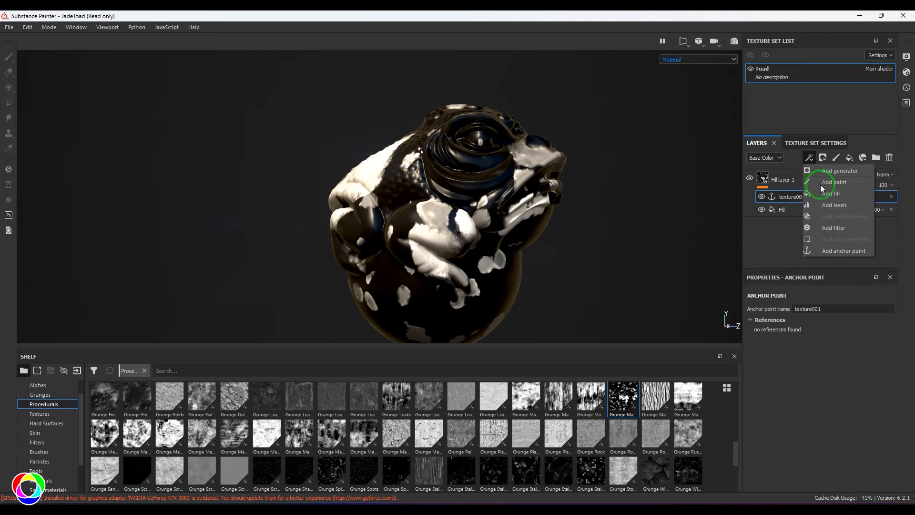
click(834, 228)
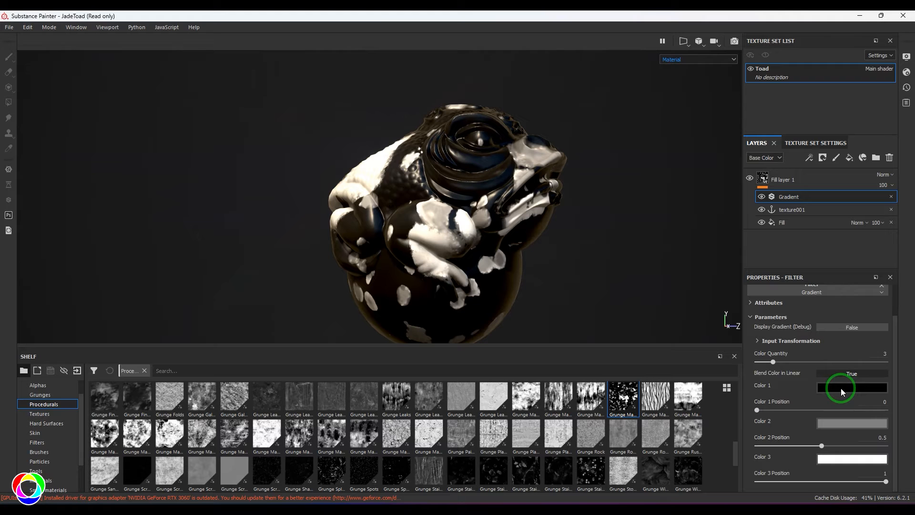
click(852, 387)
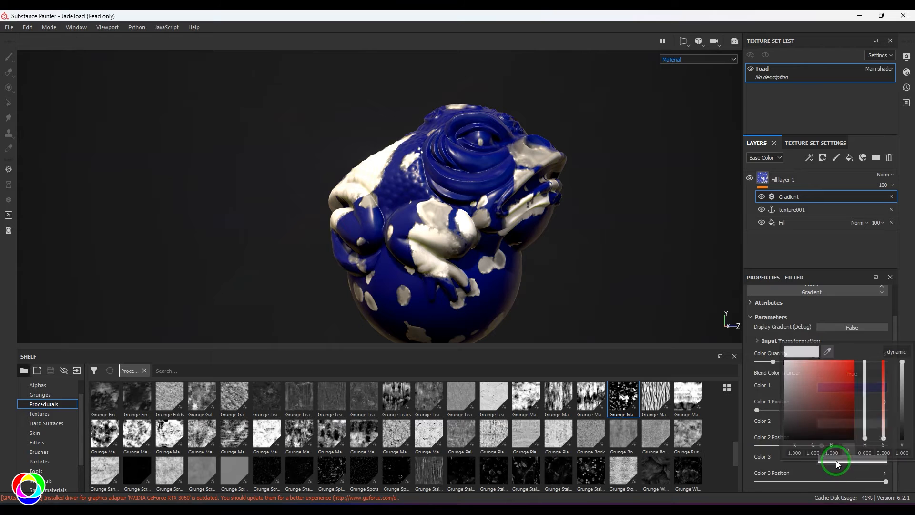
drag(832, 455, 866, 435)
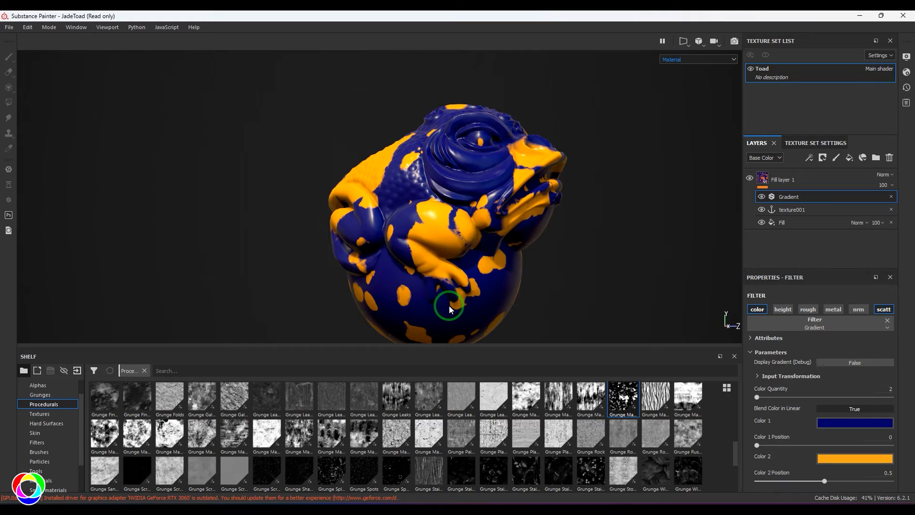
Add a fill effect above the Gradient with height driven by the anchor point
click(808, 157)
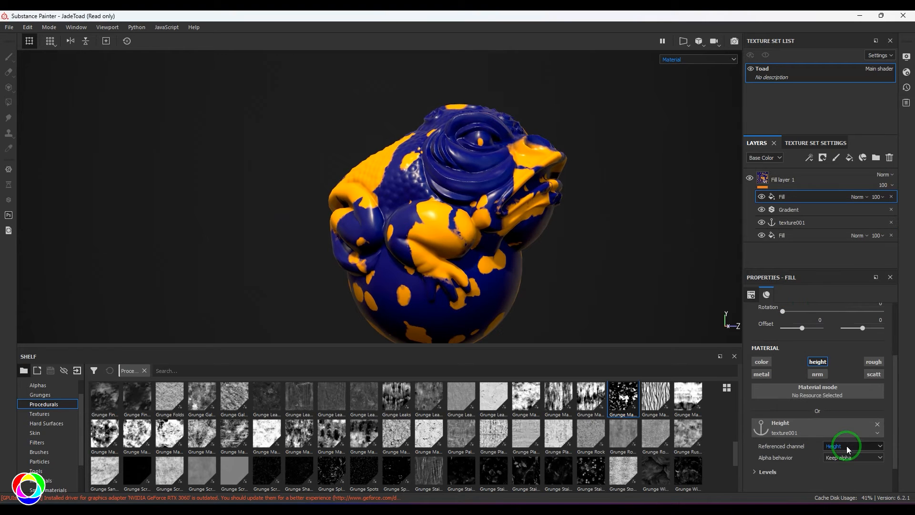
click(853, 447)
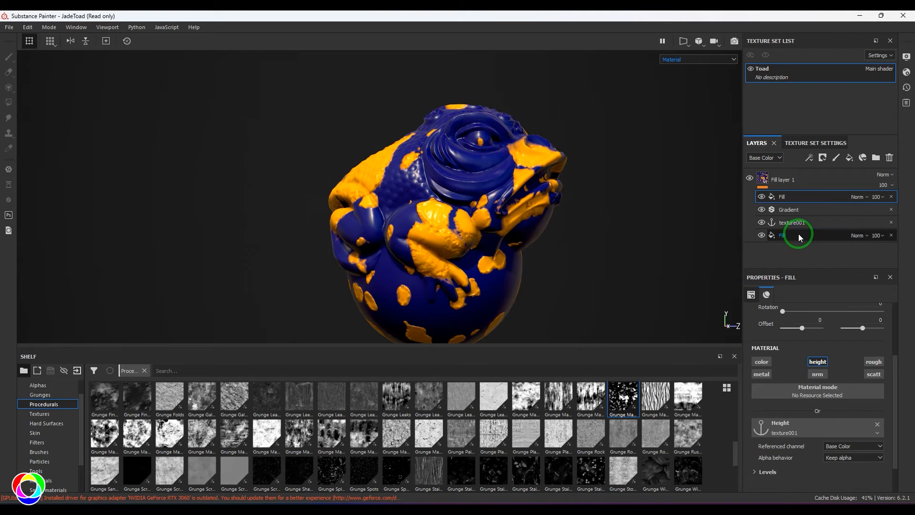
click(794, 235)
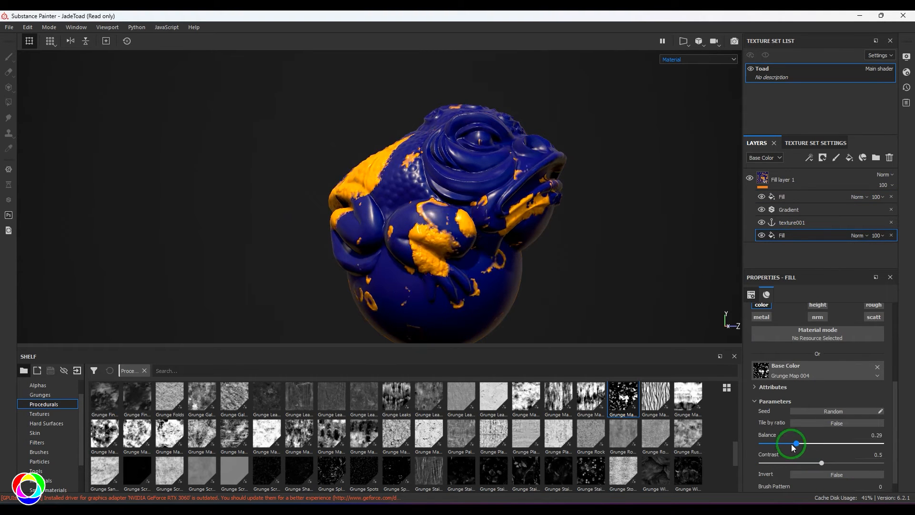
Set Grunge Map 004 balance to about 0.33 and add another fill effect on top
drag(792, 445, 799, 443)
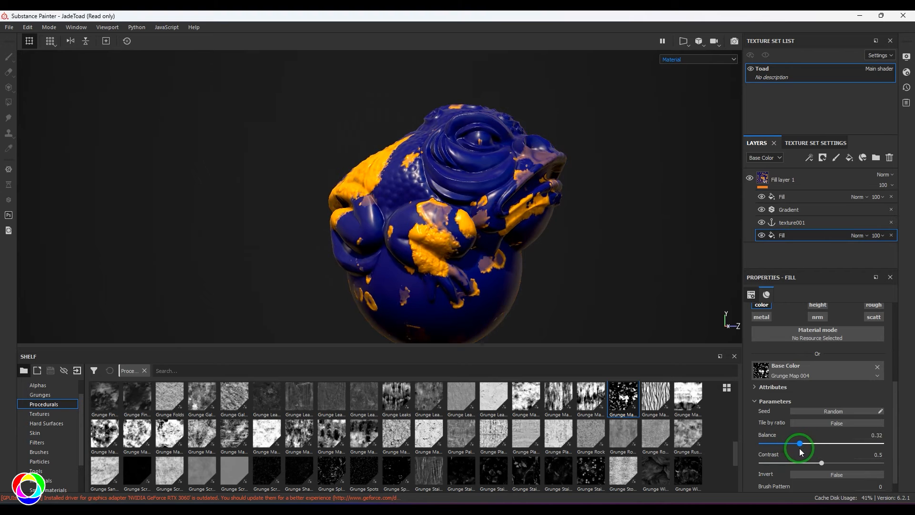
drag(800, 444, 804, 443)
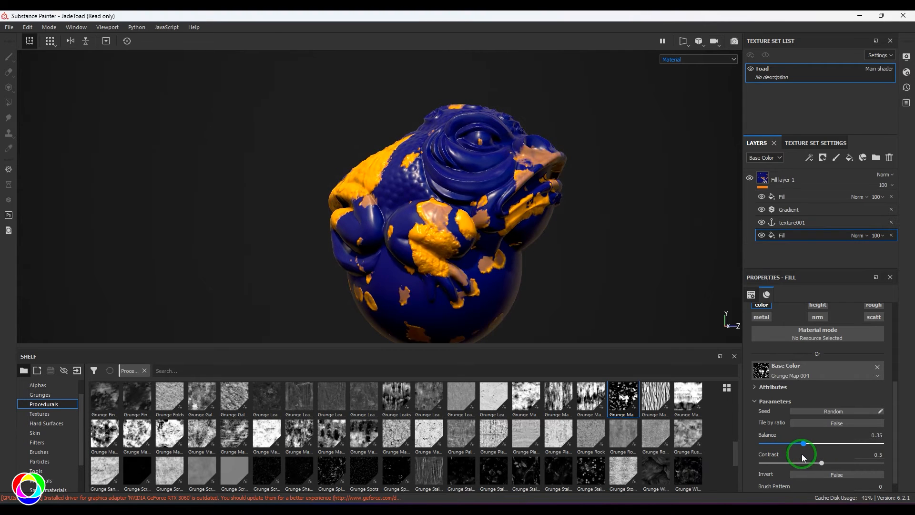
drag(821, 444, 801, 444)
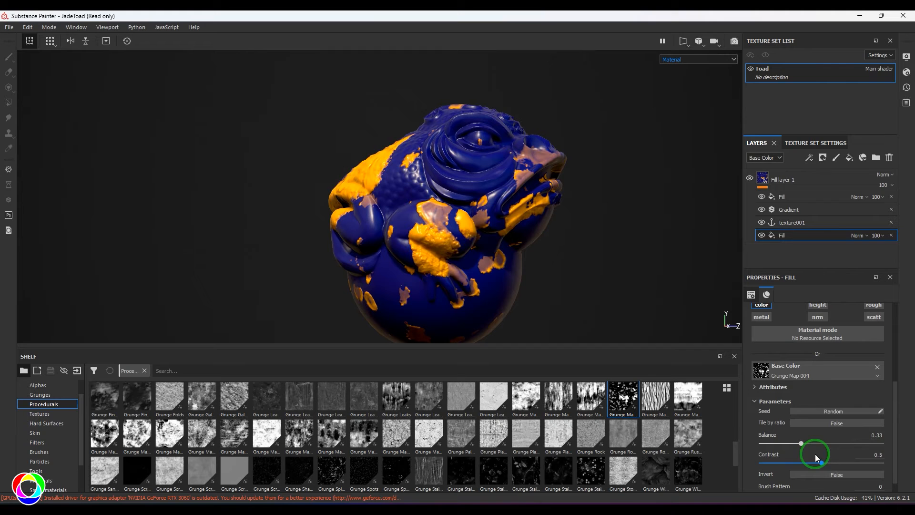
click(808, 158)
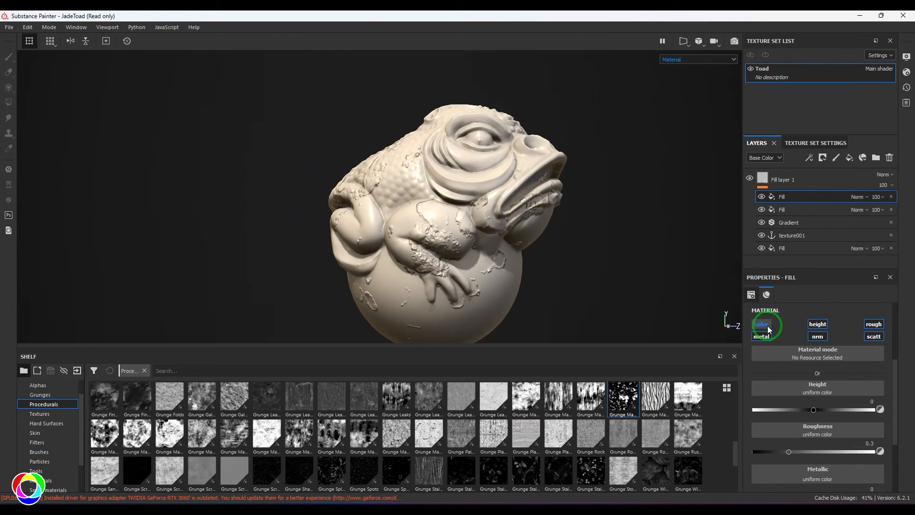
Set the top fill to metallic only, reading texture001's Base Color channel
click(762, 335)
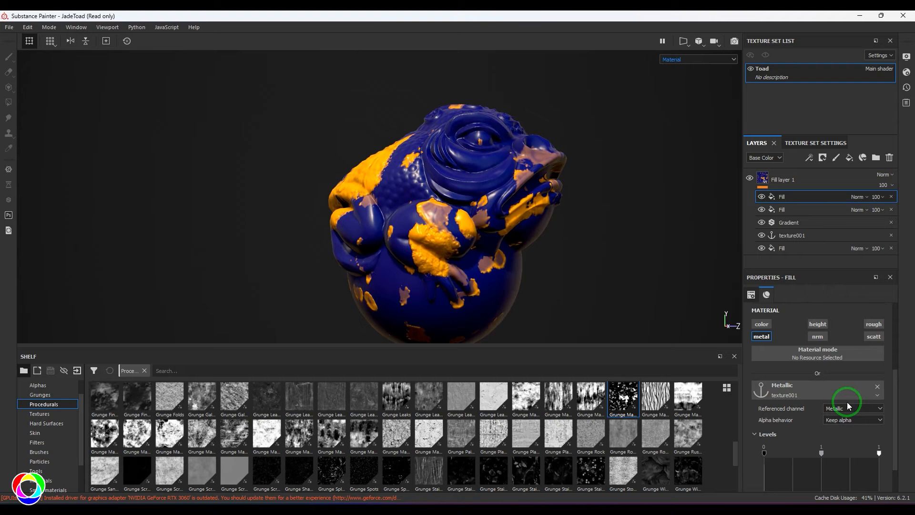
click(853, 408)
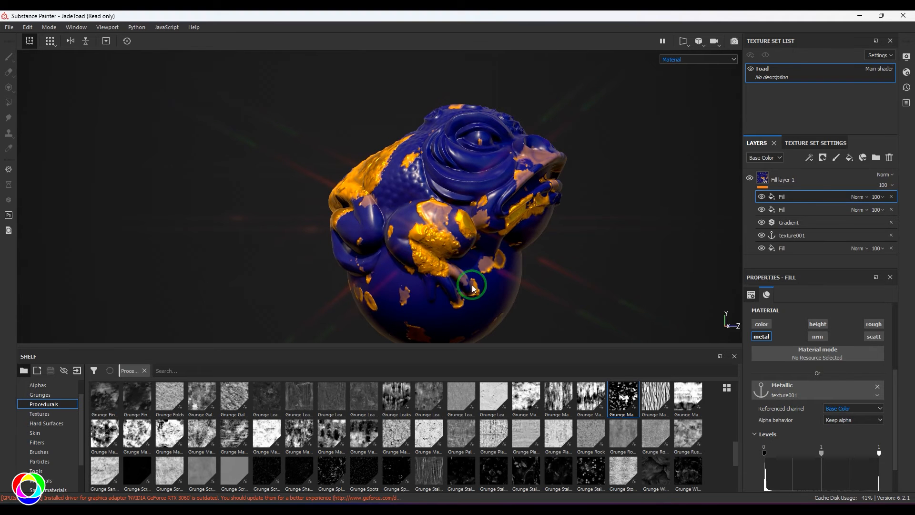
drag(473, 289, 444, 245)
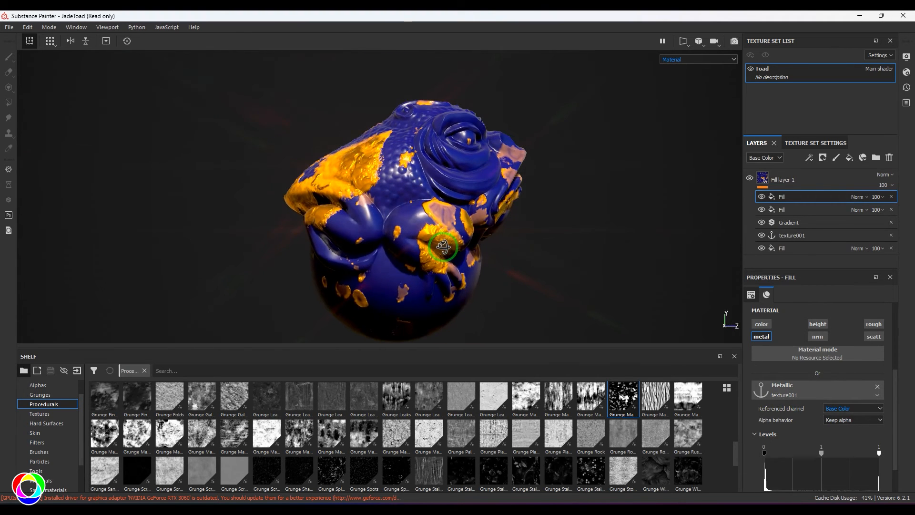
click(783, 248)
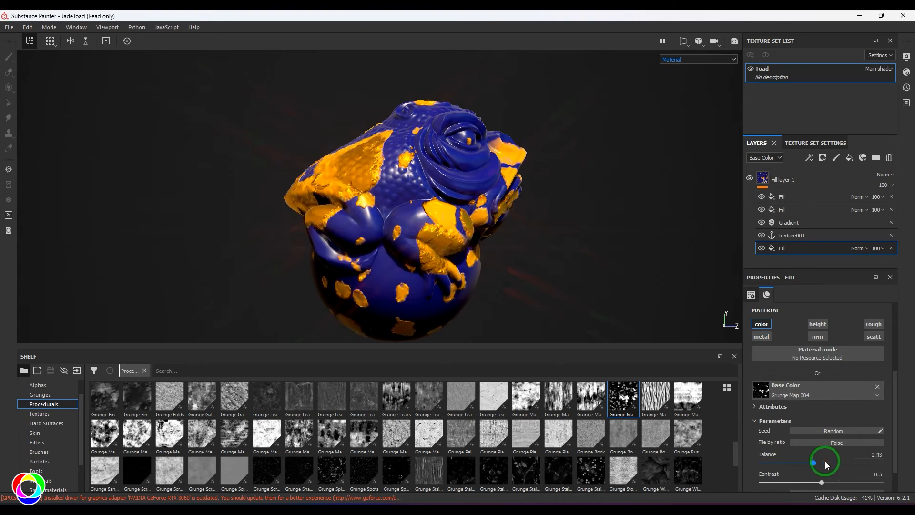
Set the grunge fill's balance to about 0.4 and contrast to about 0.59
drag(825, 461, 806, 463)
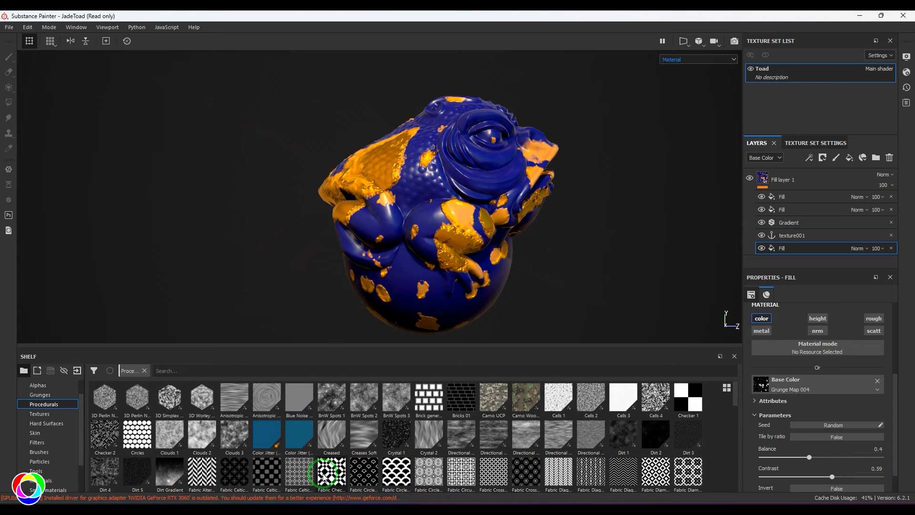
Try Fabric Circle, Hexagon Triangle, Liquid and Pavement patterns, adjusting scale 1.28, balance and contrast
double_click(331, 474)
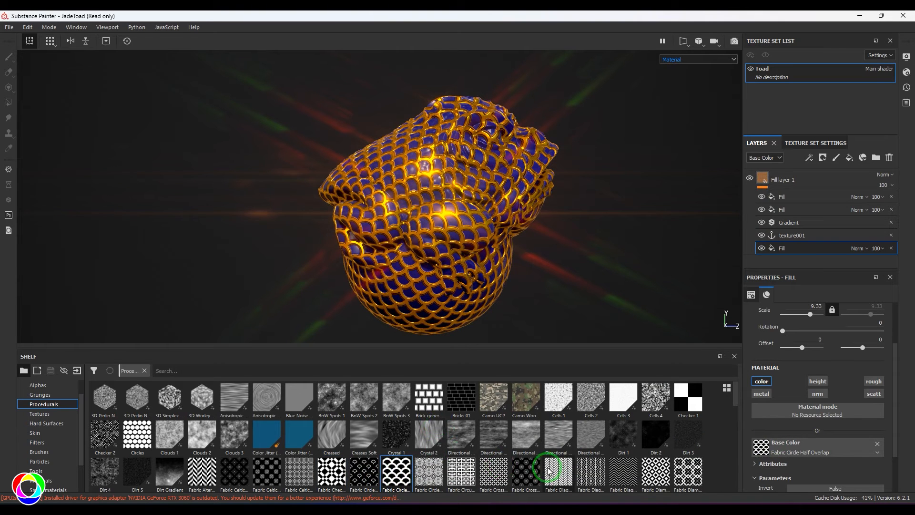
click(525, 438)
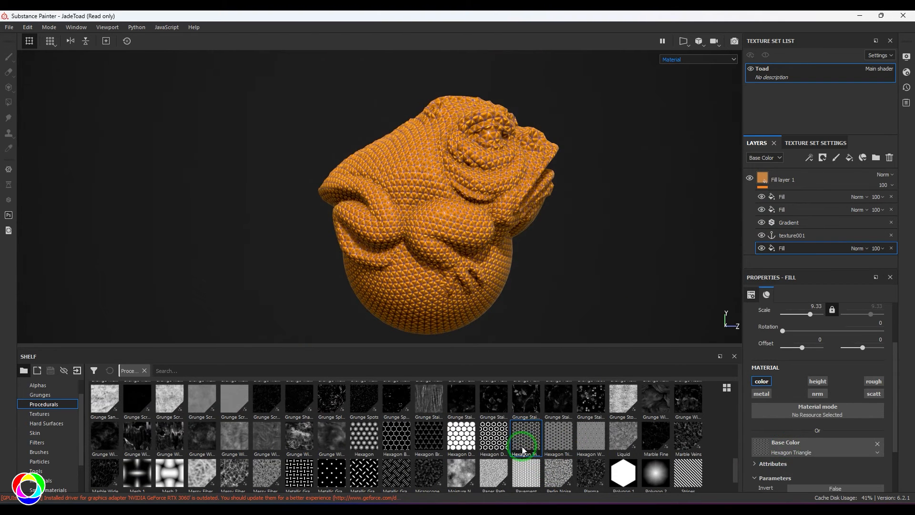
drag(811, 314, 806, 315)
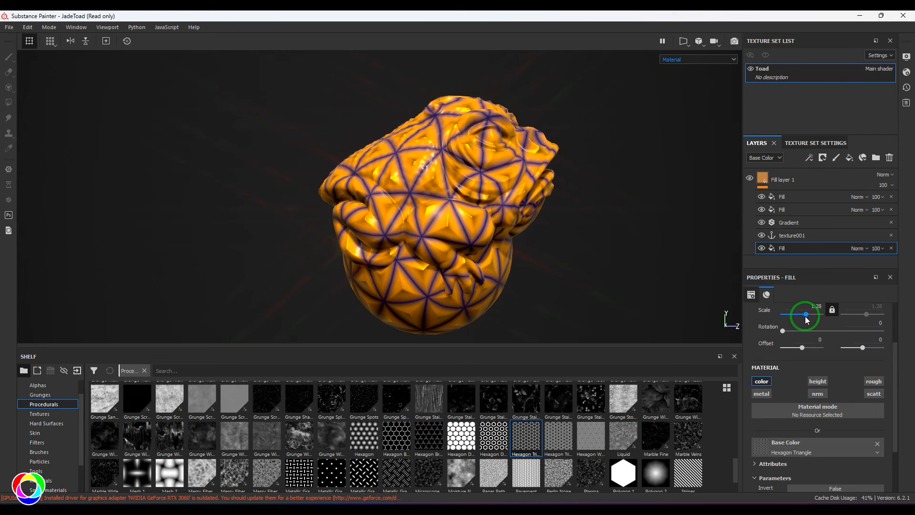
double_click(623, 435)
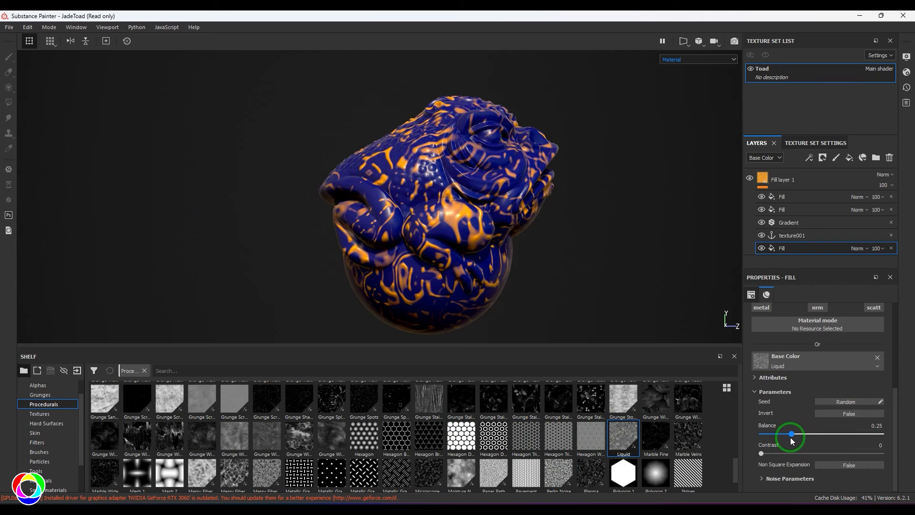
drag(791, 434, 795, 434)
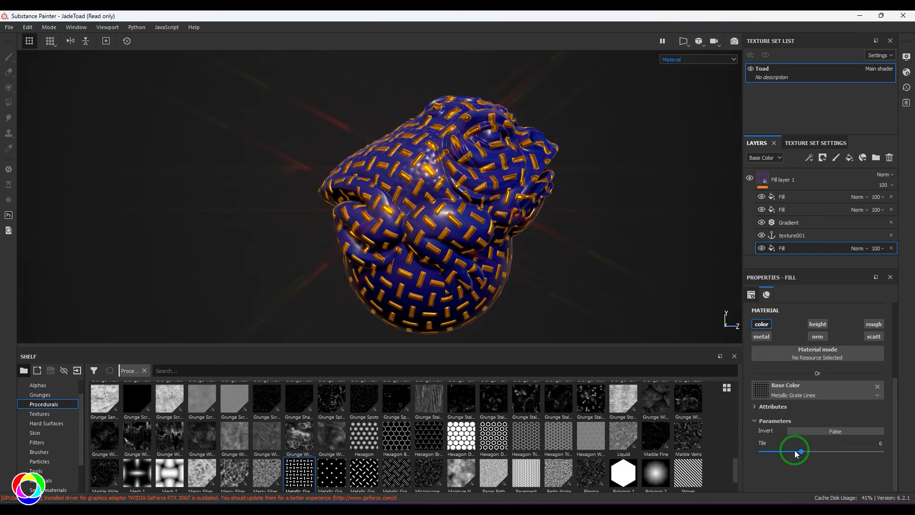
scroll(down, 3)
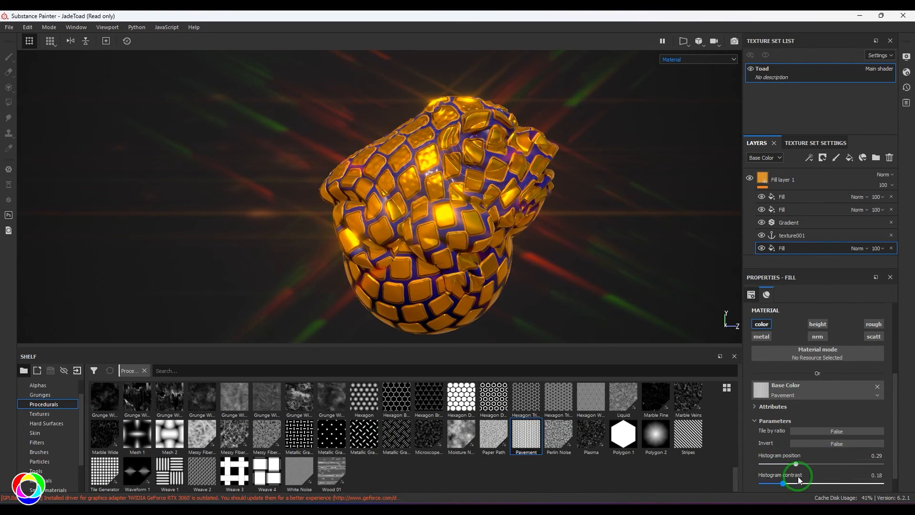
drag(806, 464, 762, 464)
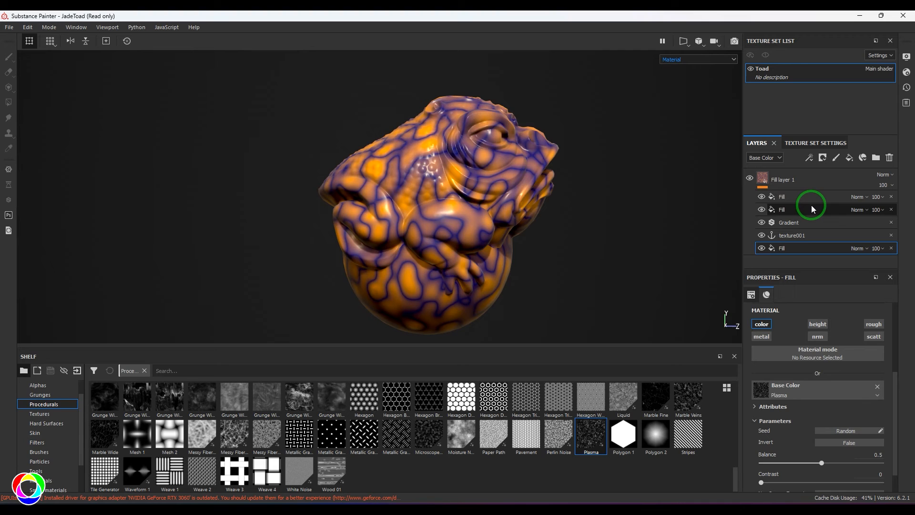
Select the metallic top fill and toggle its Levels Invert on and back off
click(782, 197)
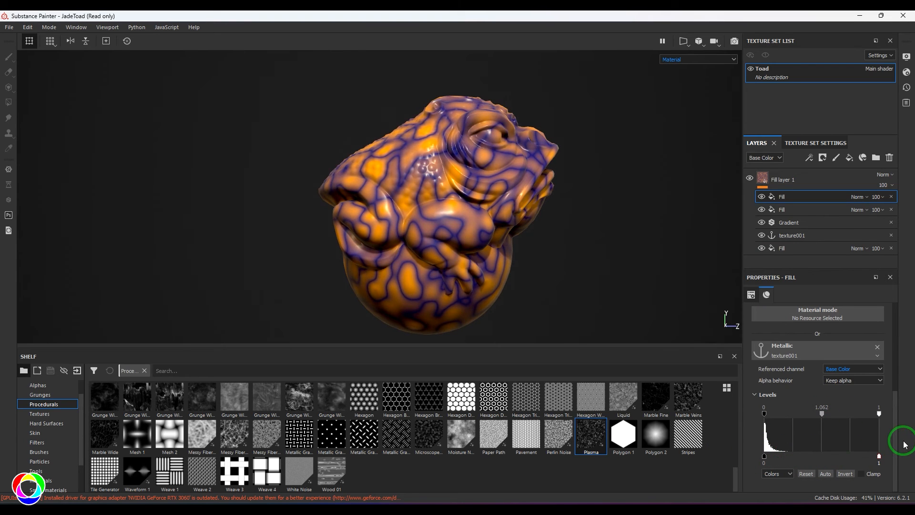
click(845, 474)
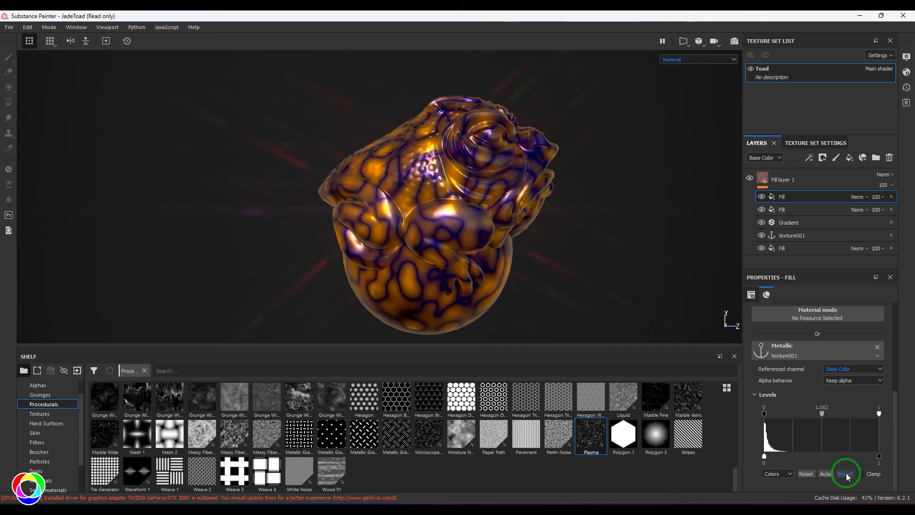
click(845, 474)
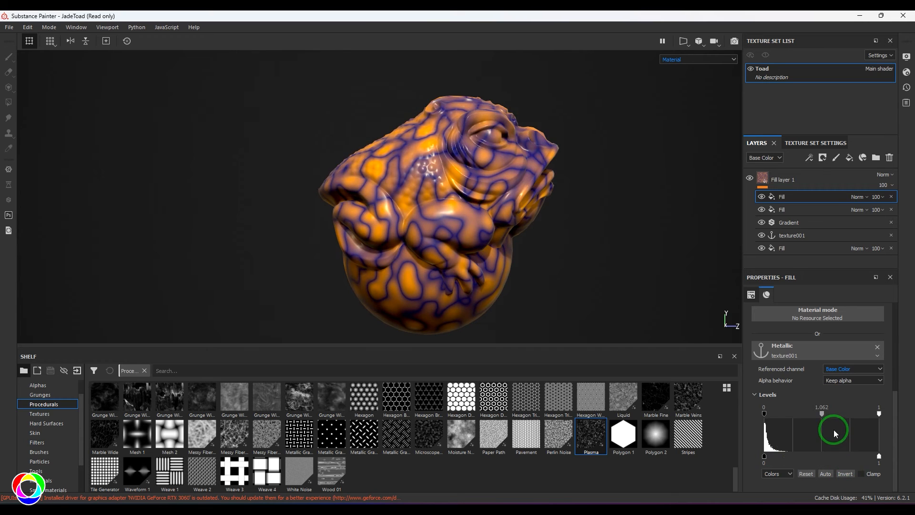
mouse_move(348, 464)
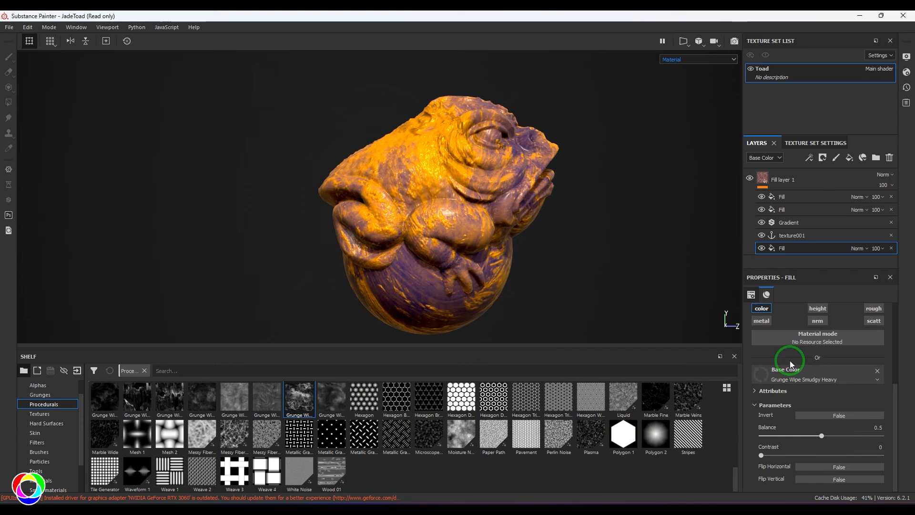
Adjust the height fill's Levels midpoint to strengthen the raised relief of gold areas
click(783, 209)
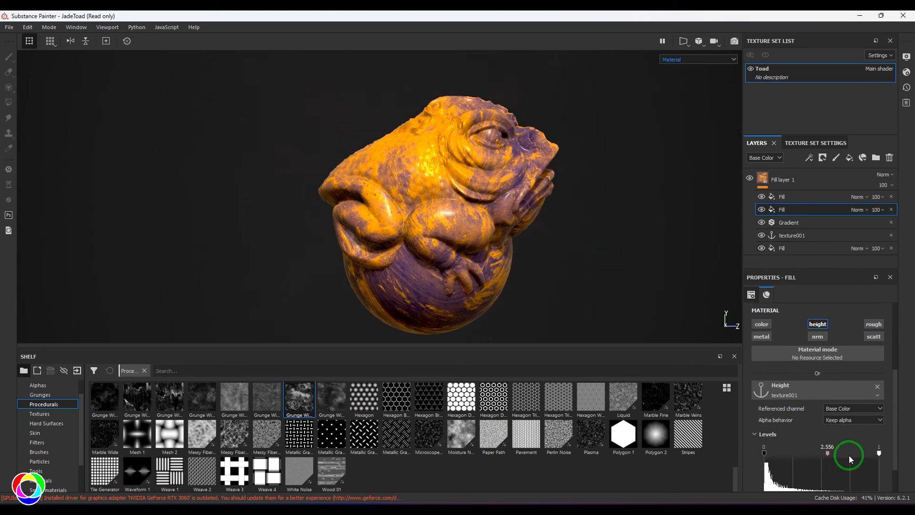
drag(840, 453, 810, 453)
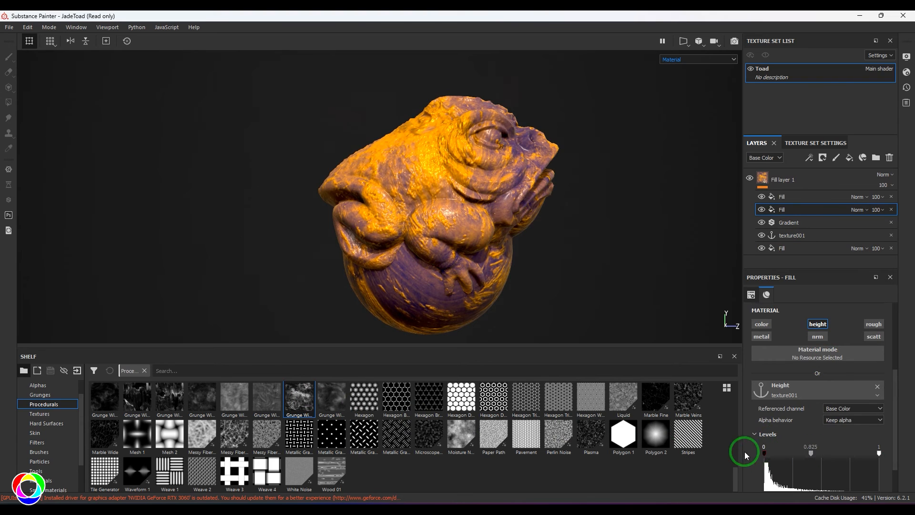
drag(810, 453, 819, 453)
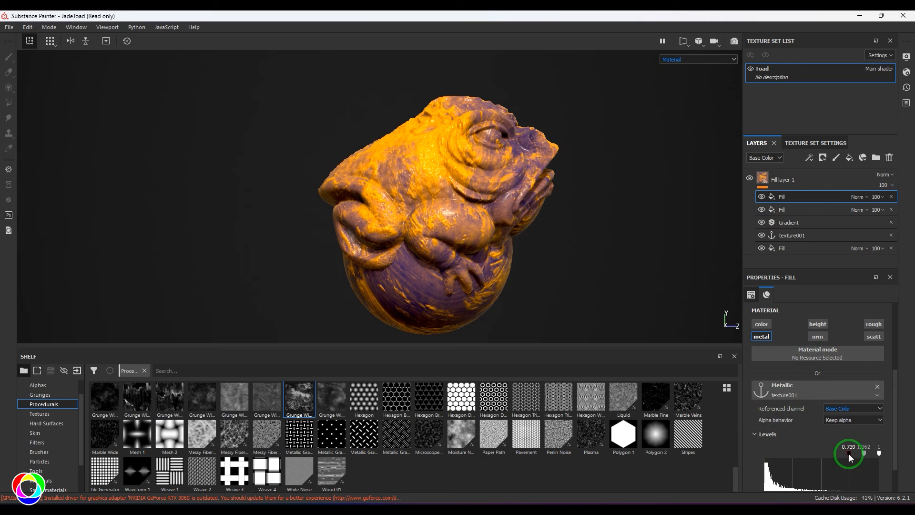
Shift the metallic fill's Levels black and mid handles left so gold turns fully metallic
drag(850, 454, 774, 458)
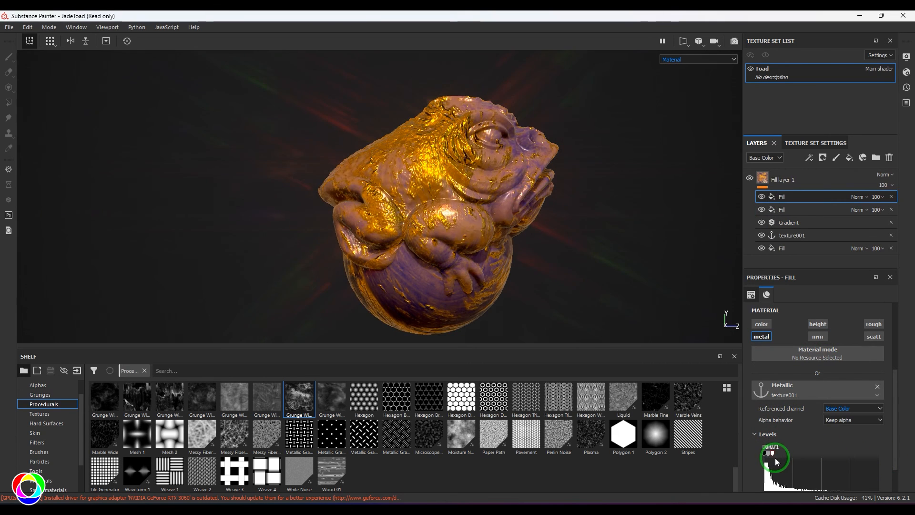
drag(776, 457, 763, 458)
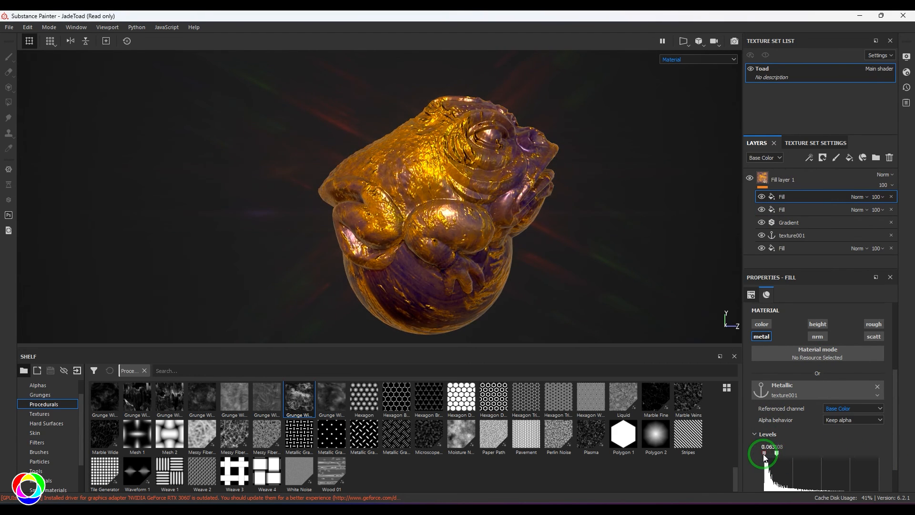
drag(762, 457, 768, 455)
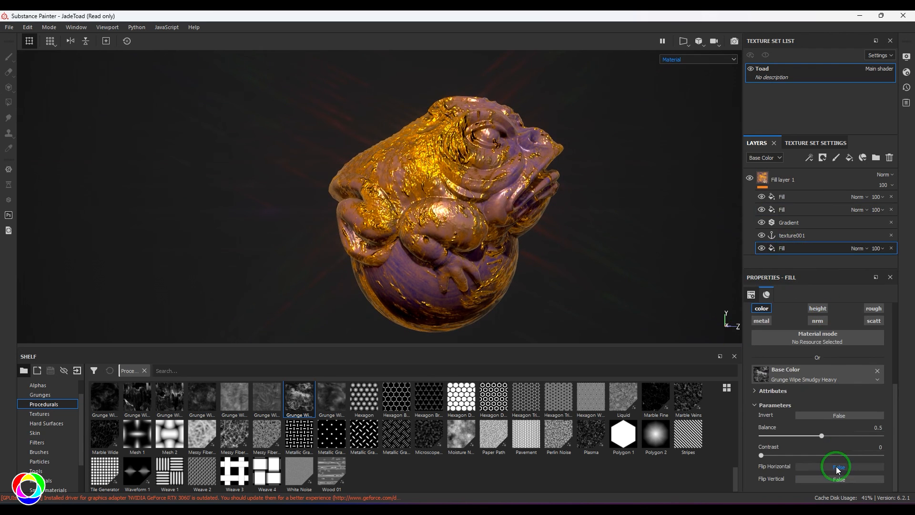
Set grunge balance to 0.4, raise contrast, and swap in Grunge Wipe Smudgy Soft
drag(835, 454, 809, 454)
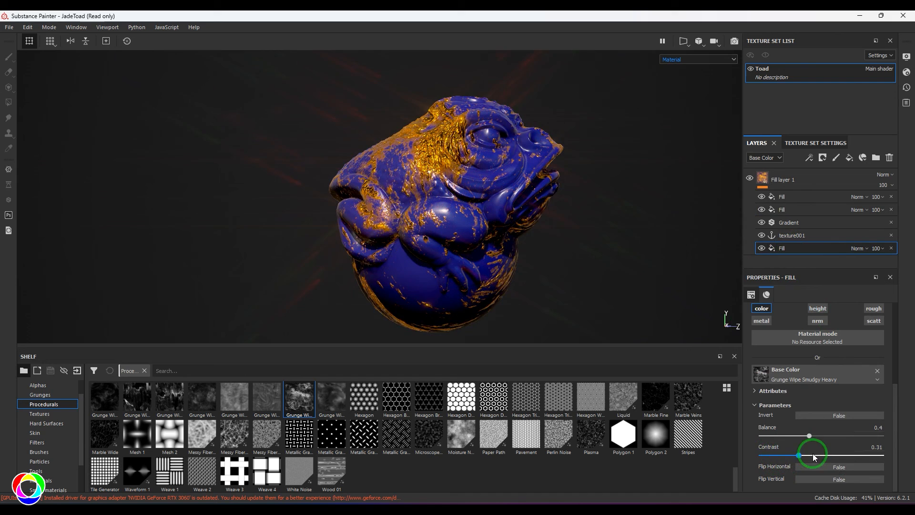
drag(811, 455, 826, 454)
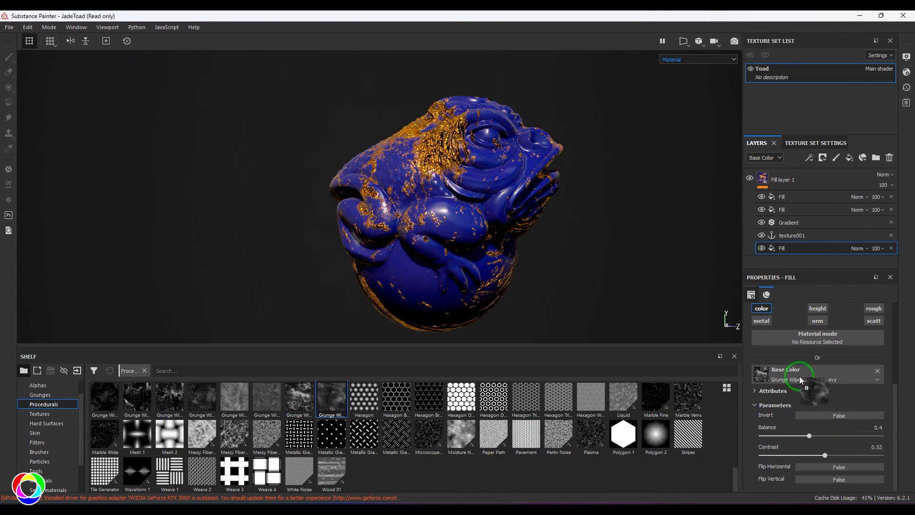
drag(825, 456, 762, 455)
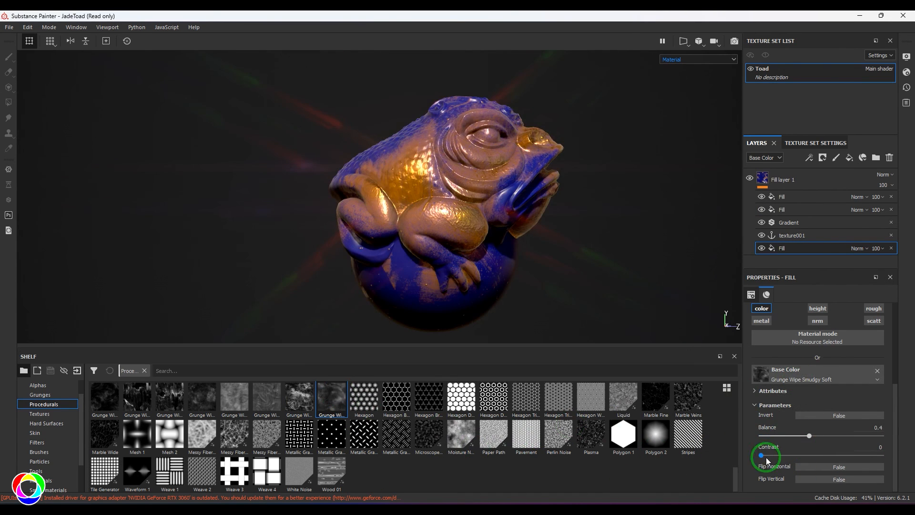